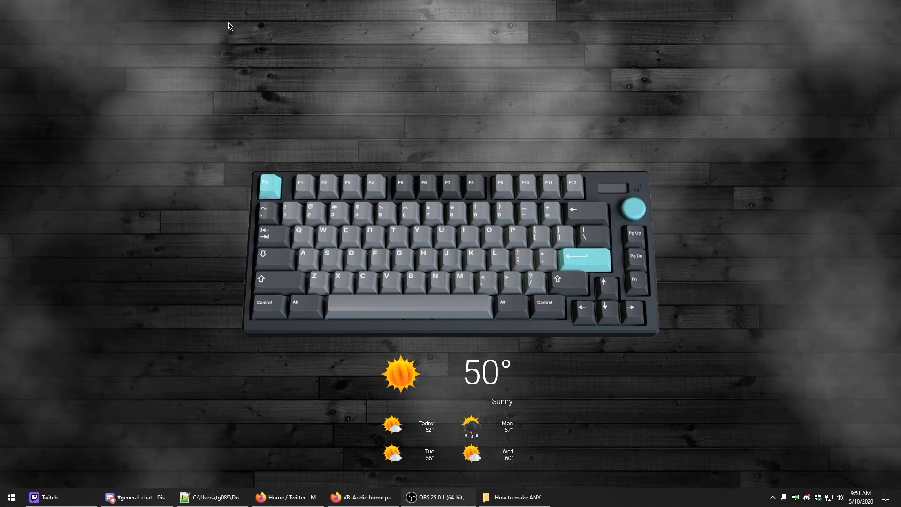
mouse_move(168, 98)
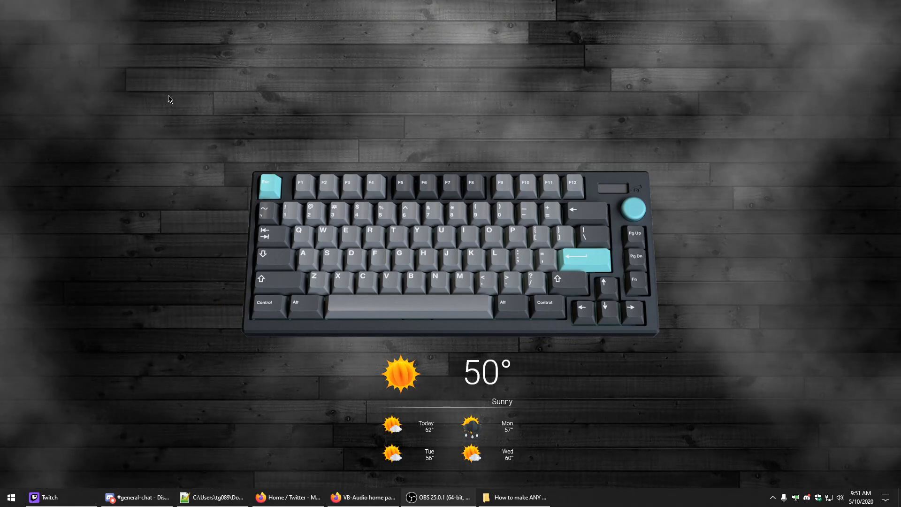
Step: Reach the Voicemeeter product page on vb-audio.com via Audio Apps and view its downloads
click(362, 498)
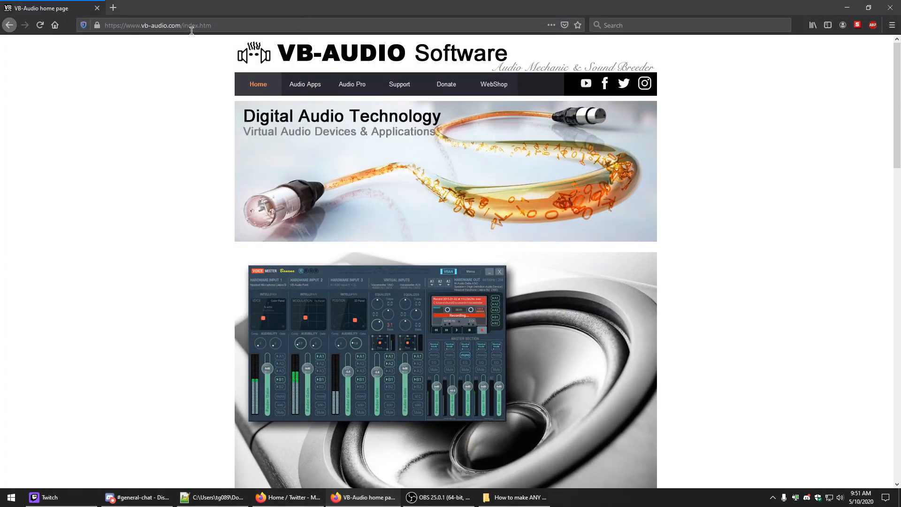
mouse_move(304, 84)
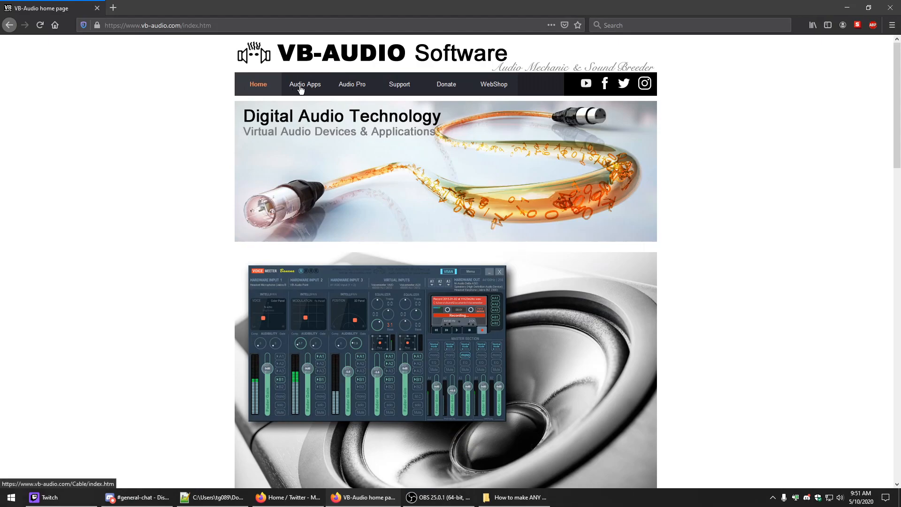
click(304, 83)
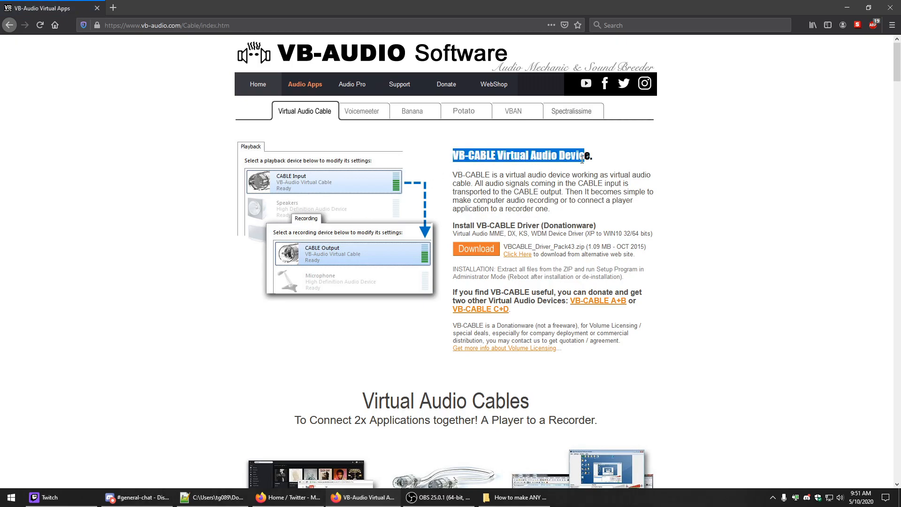
mouse_move(581, 216)
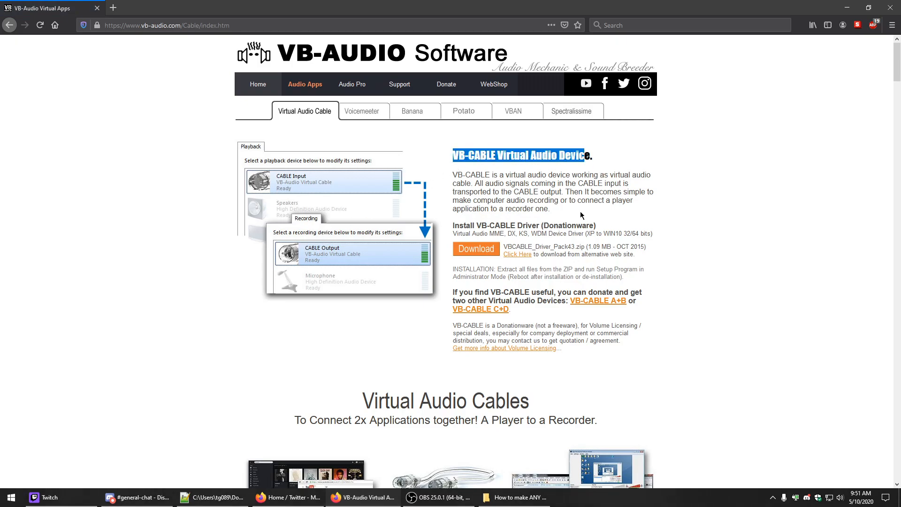
click(361, 111)
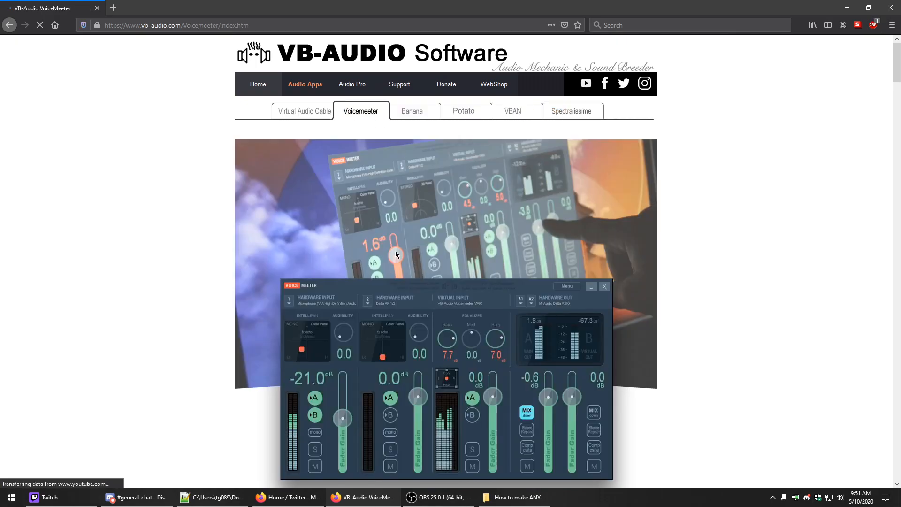
scroll(down, 3)
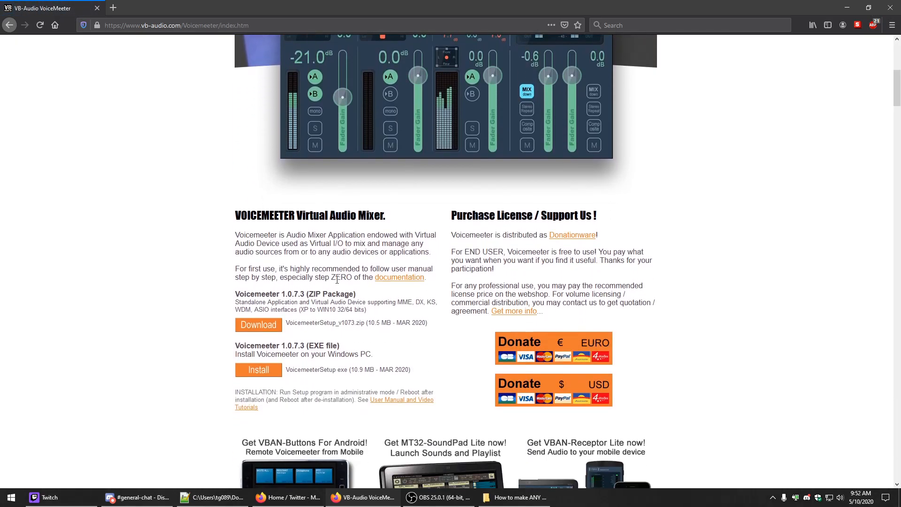
mouse_move(258, 370)
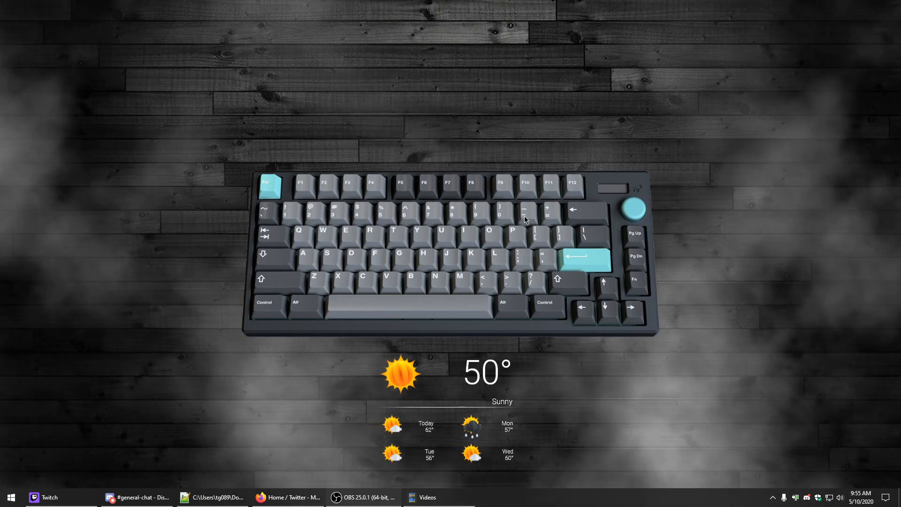
text(sound settings)
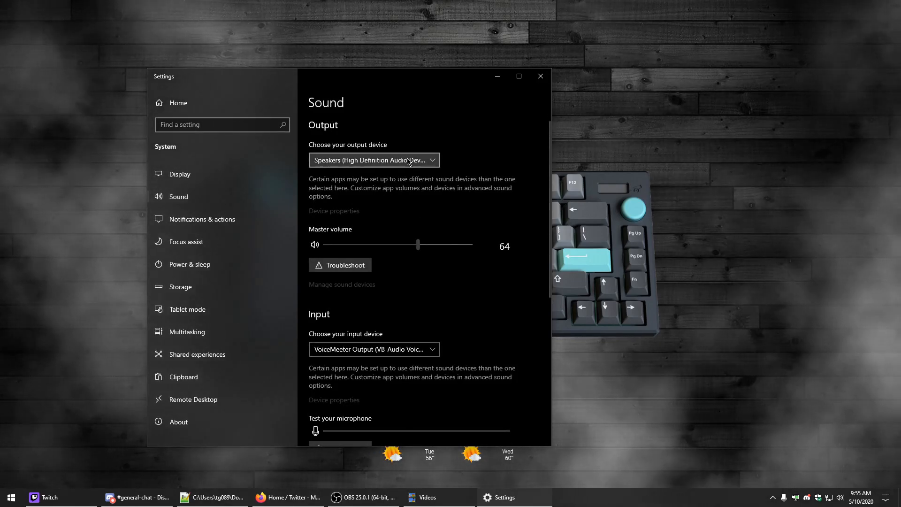
mouse_move(526, 103)
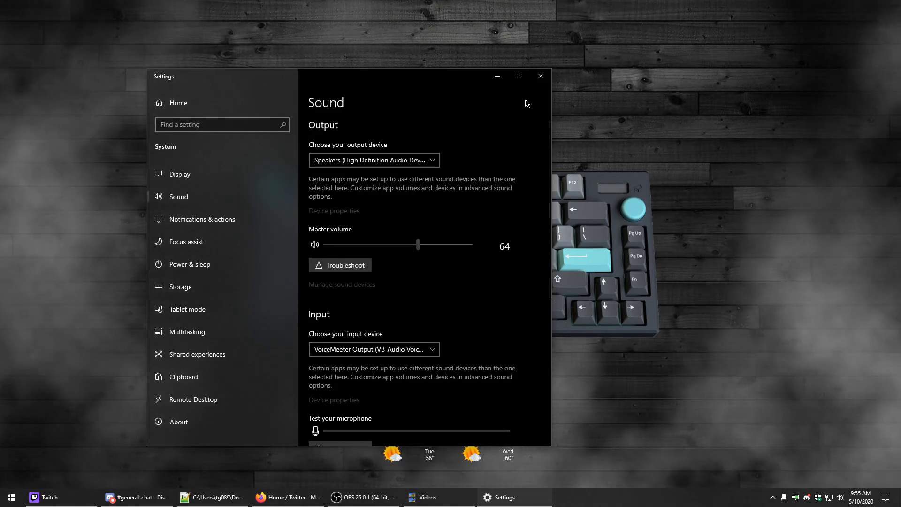
click(375, 350)
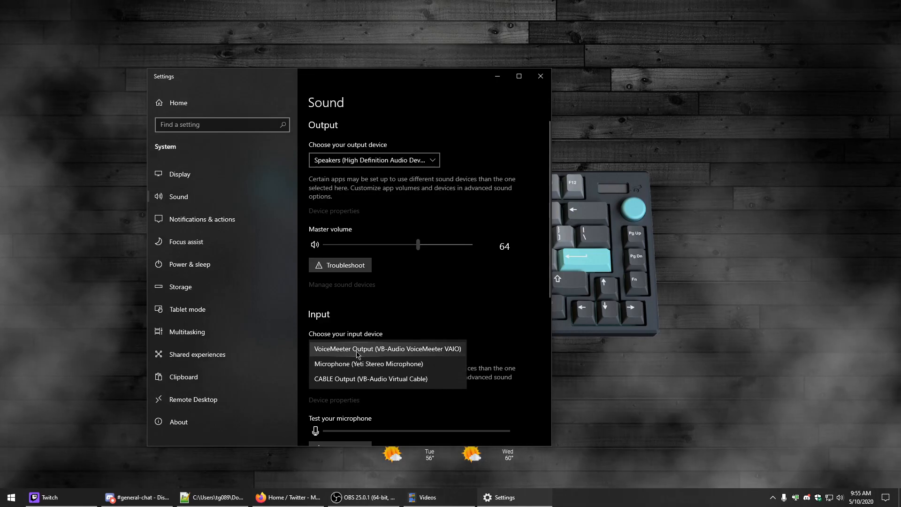
mouse_move(335, 357)
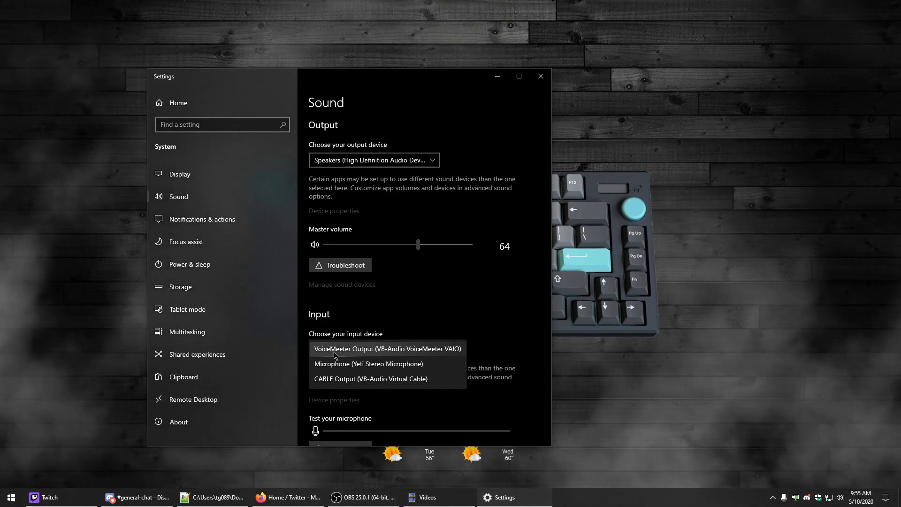
click(387, 349)
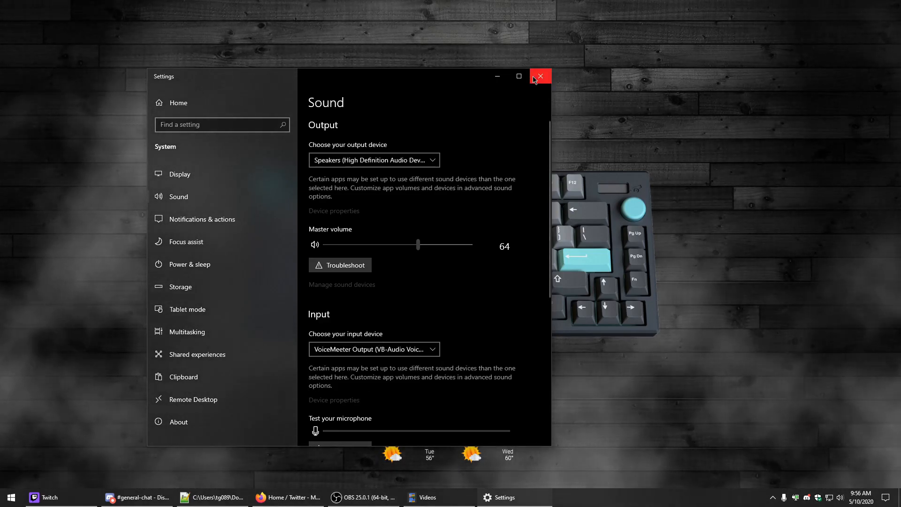
click(539, 76)
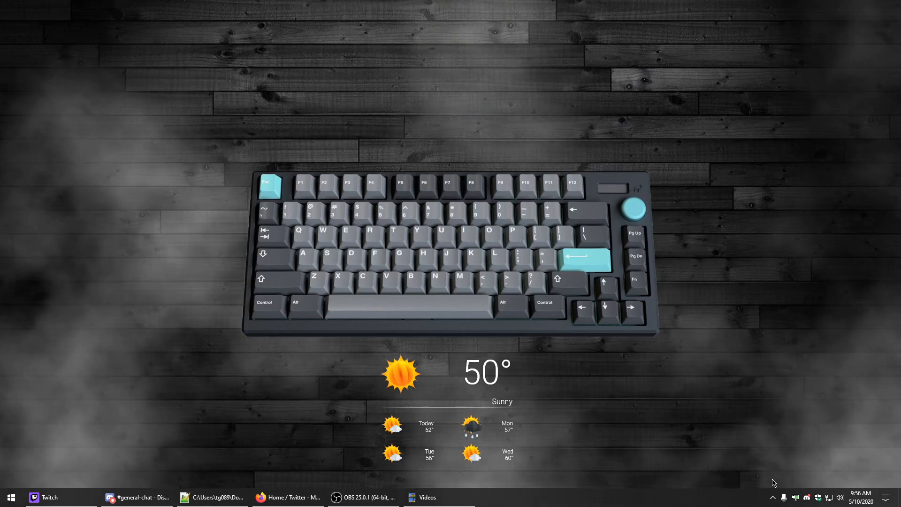
mouse_move(465, 414)
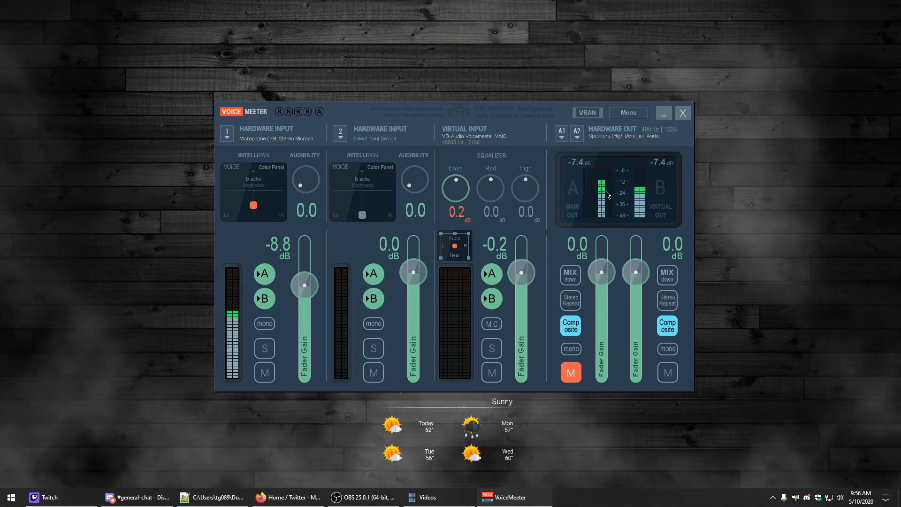
mouse_move(753, 214)
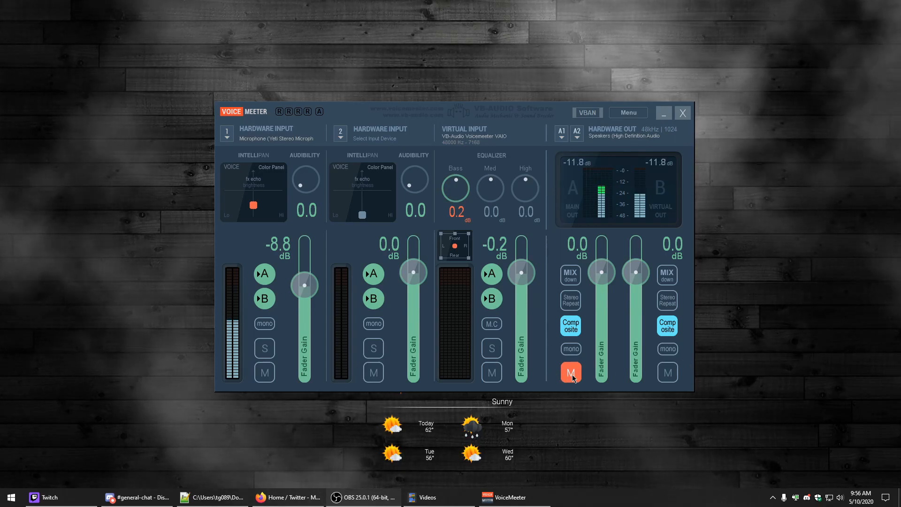
Step: Mute the main A1 hardware output
click(571, 373)
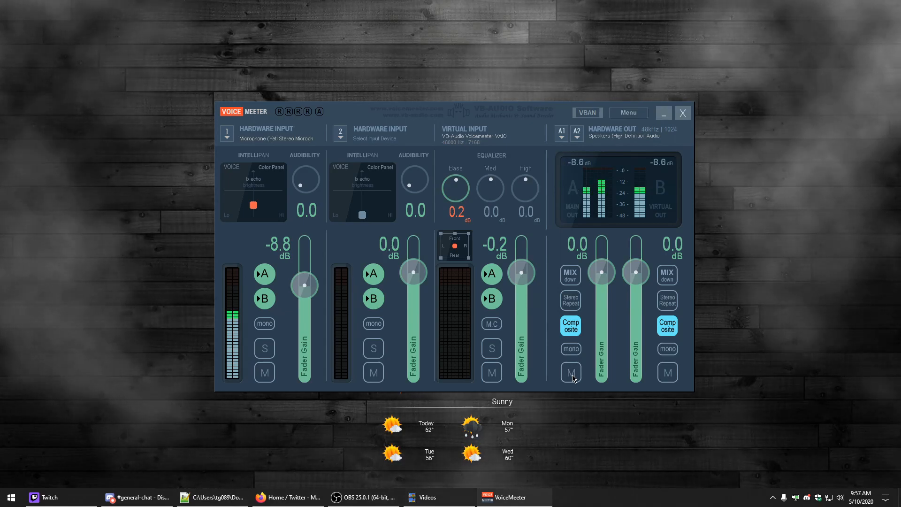
click(570, 373)
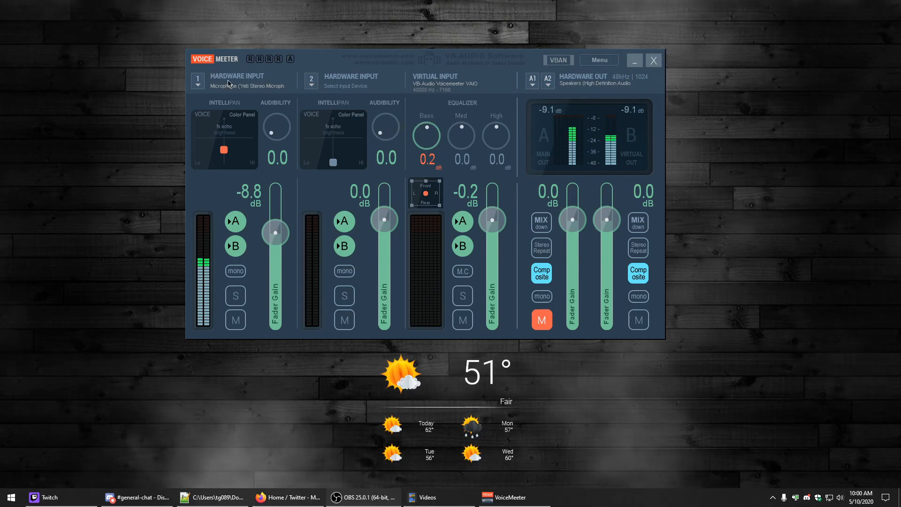
click(236, 79)
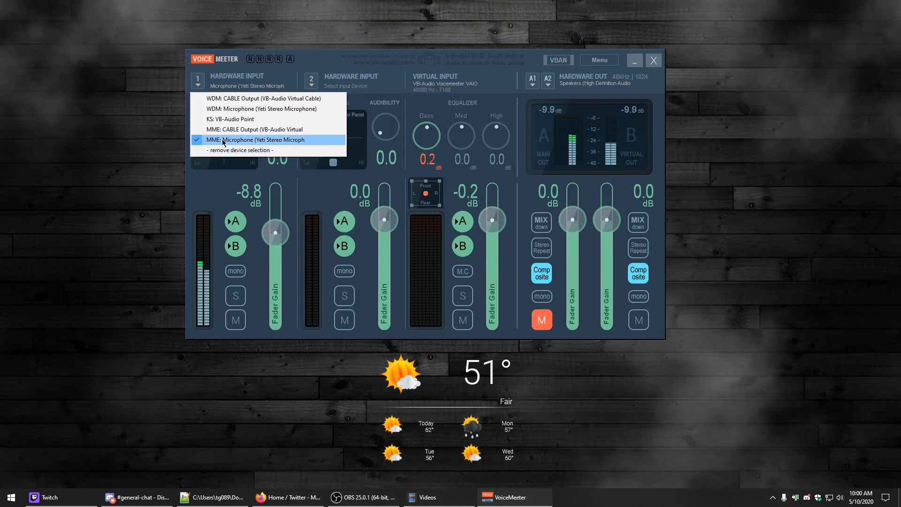
mouse_move(222, 129)
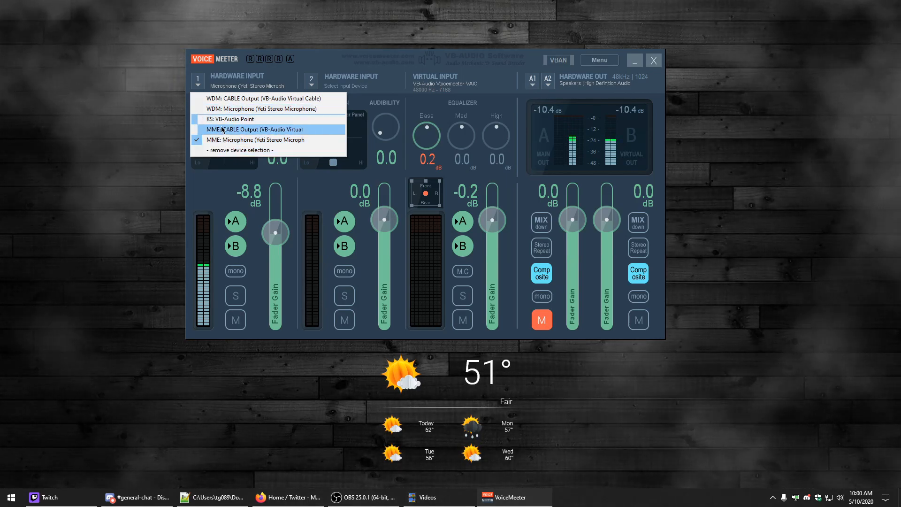
mouse_move(209, 192)
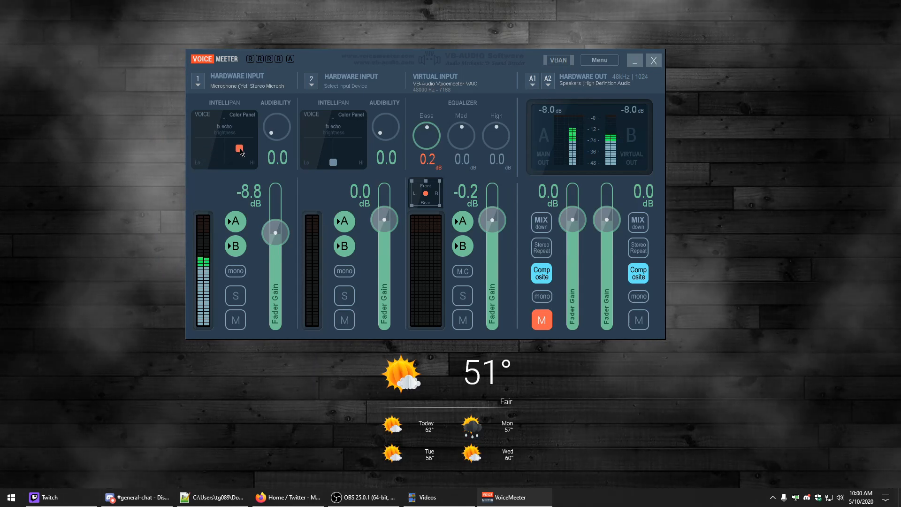
Step: Test the Intellipan voice point up and back to centre, then unmute output A1
drag(239, 150, 224, 125)
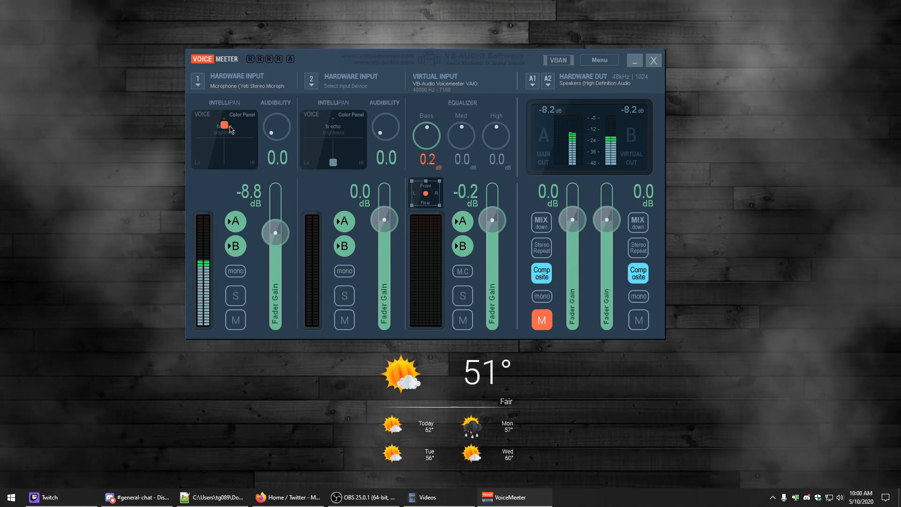
drag(223, 125, 224, 147)
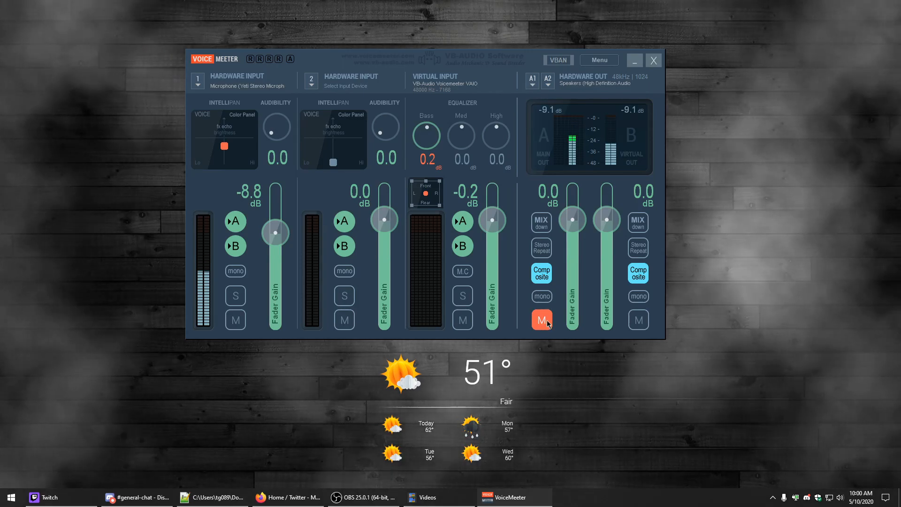
click(541, 320)
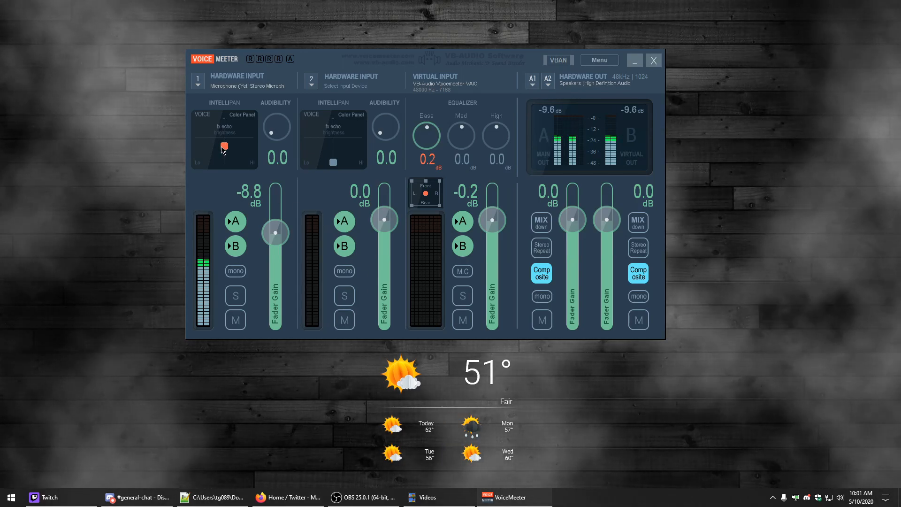
Step: Sweep the voice point left and right, leave it centred, with A1 ending unmuted
drag(225, 145, 208, 150)
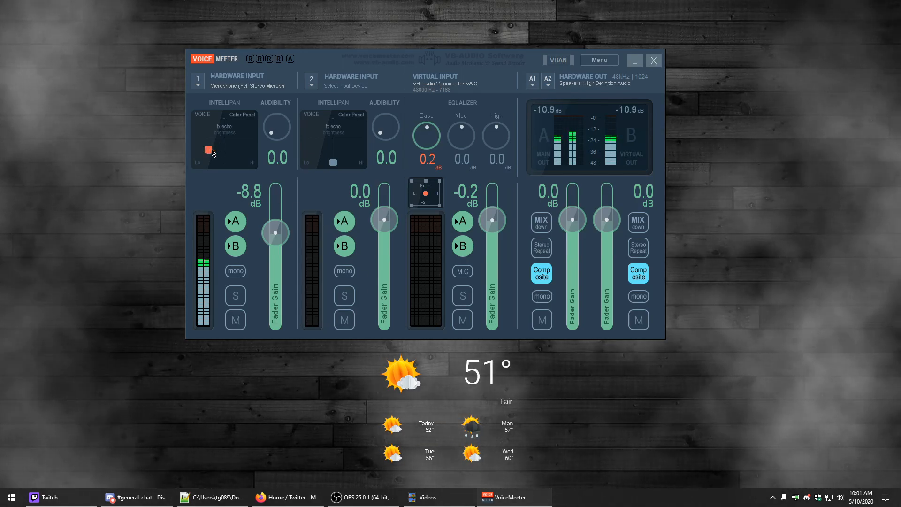
drag(208, 150, 240, 133)
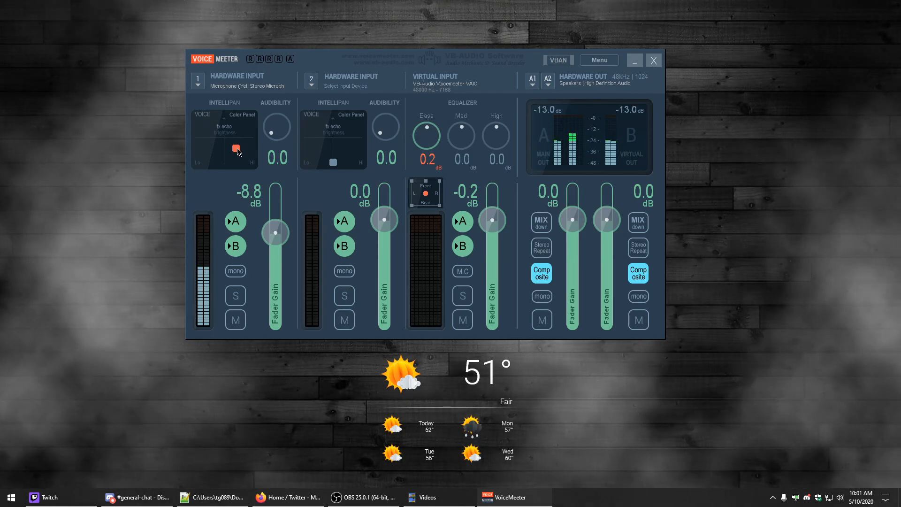
click(541, 320)
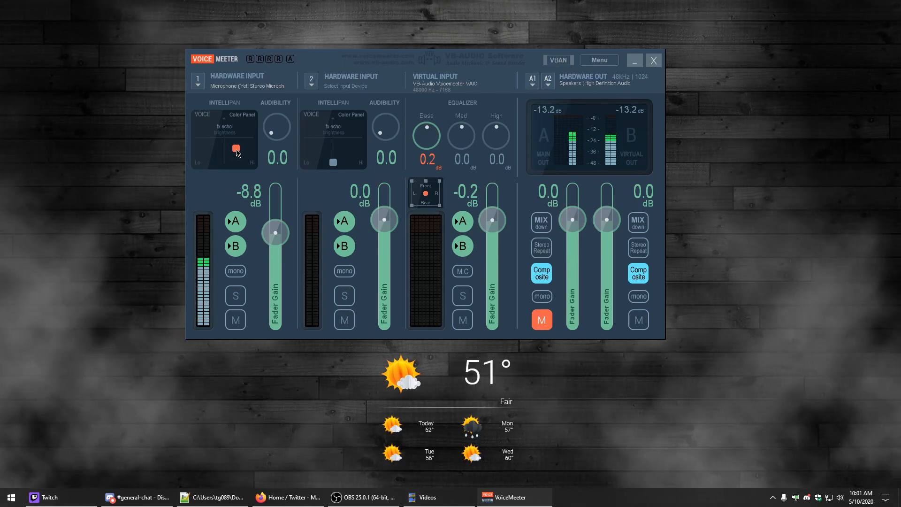
click(541, 320)
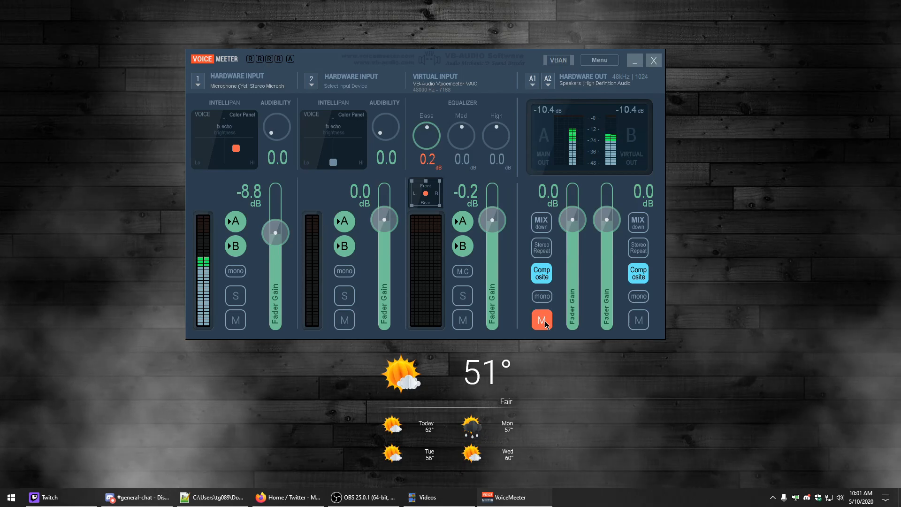
click(541, 319)
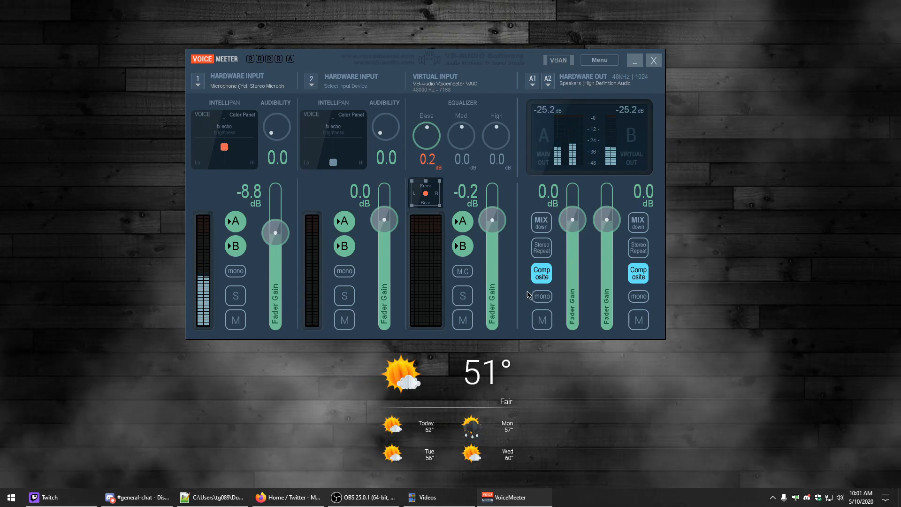
Step: Mute the main A1 output again
click(541, 319)
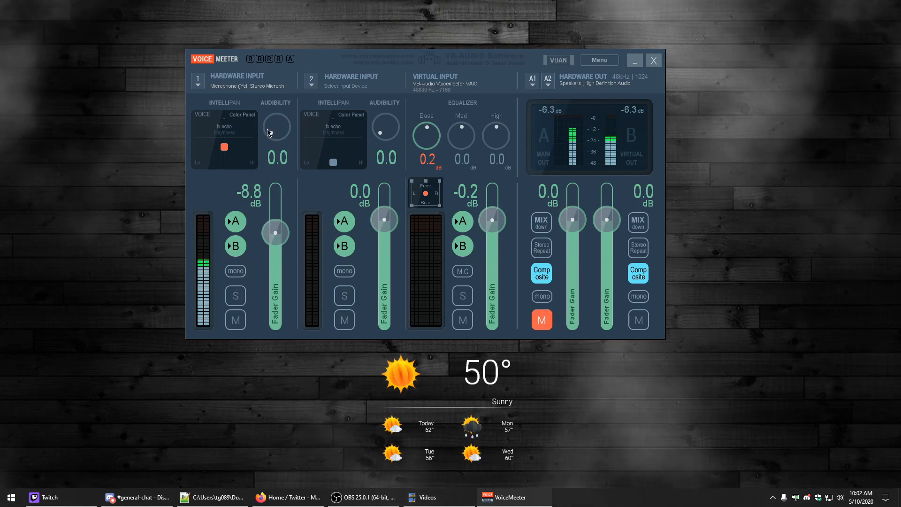
mouse_move(291, 111)
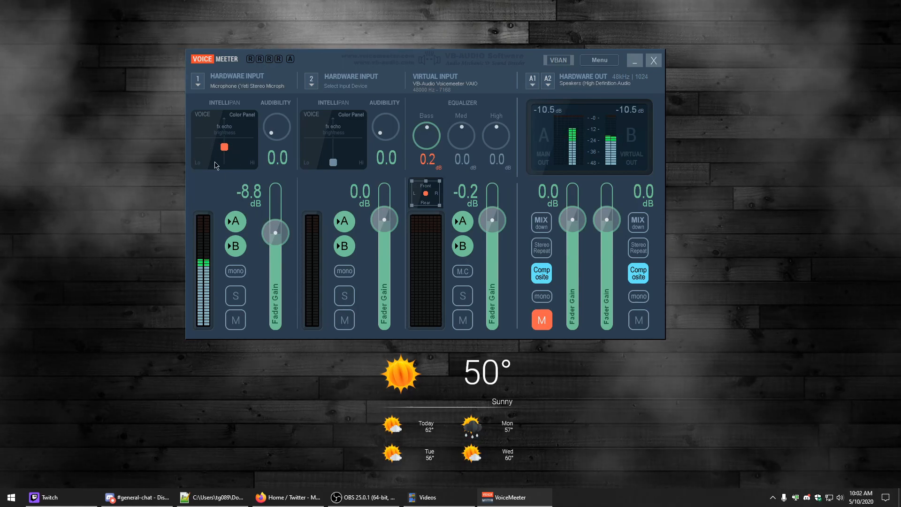
mouse_move(203, 184)
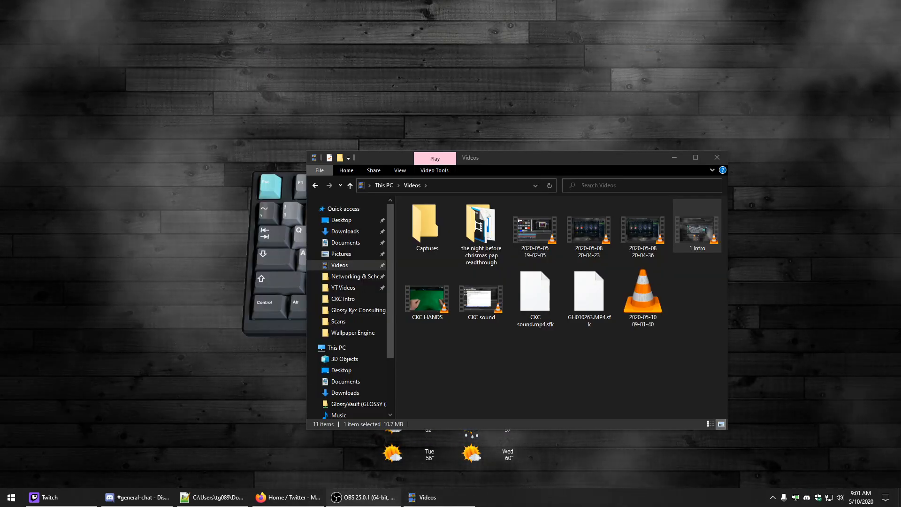
click(642, 295)
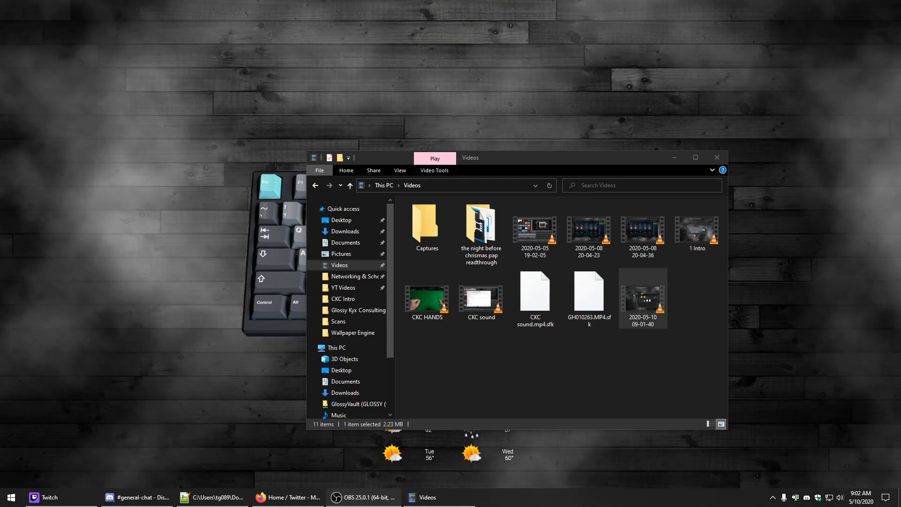